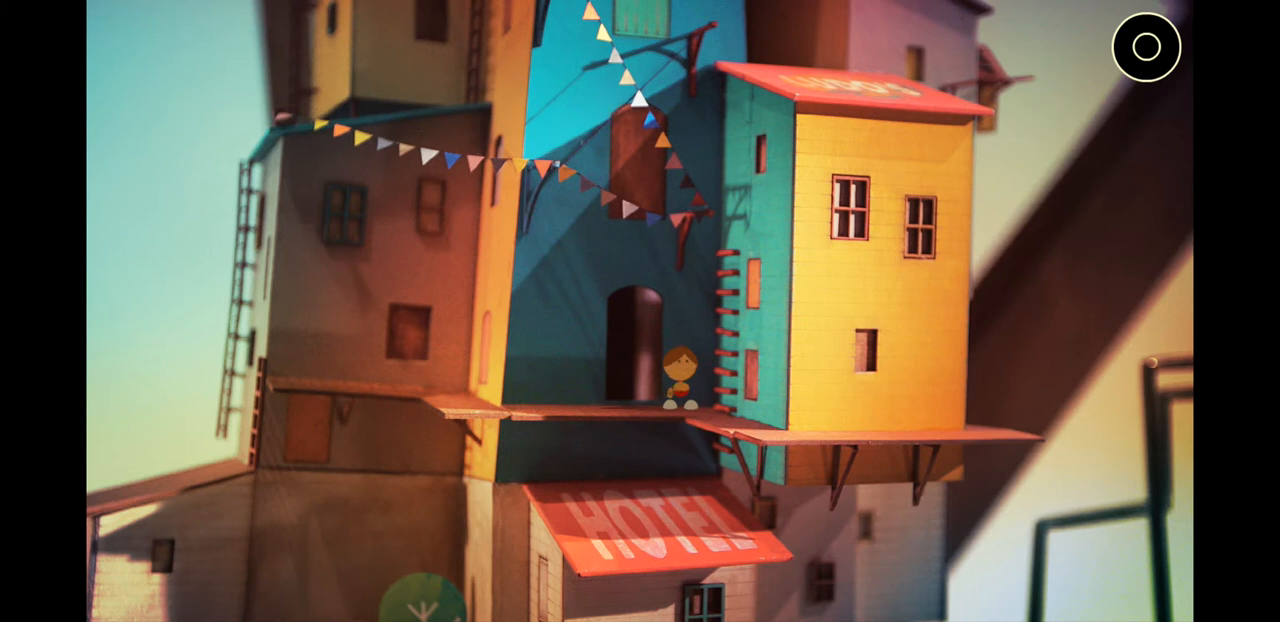
Open the handbook's Morse code guide and remove the International Morse Code card.
click(628, 326)
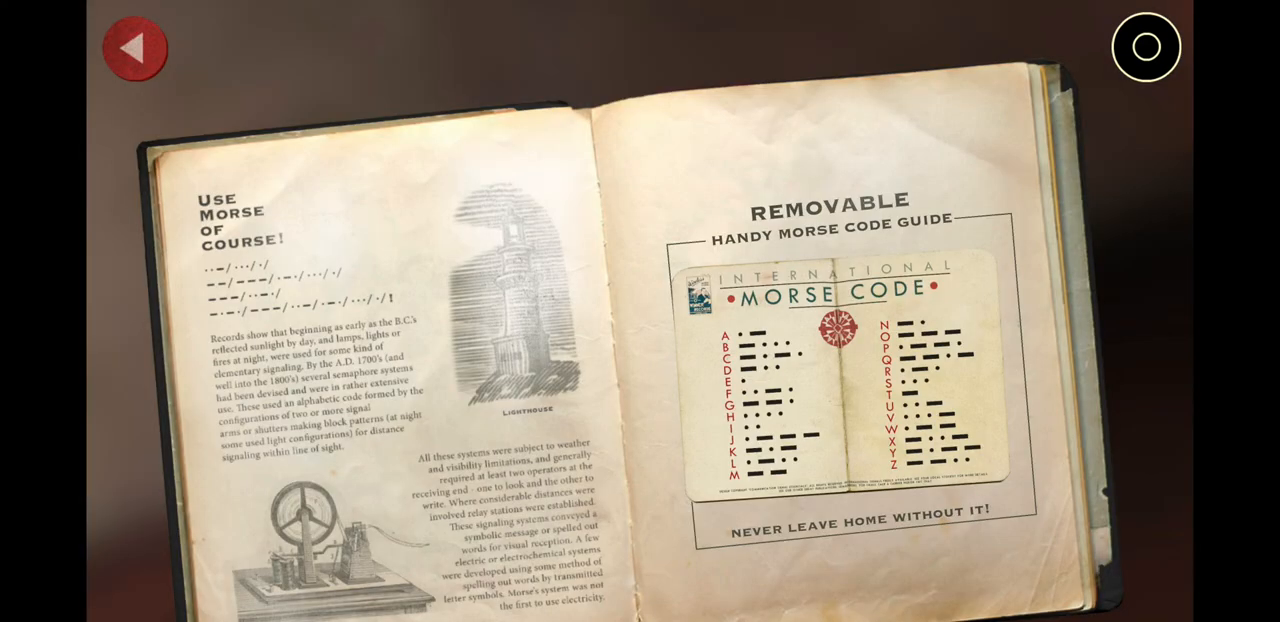
click(855, 370)
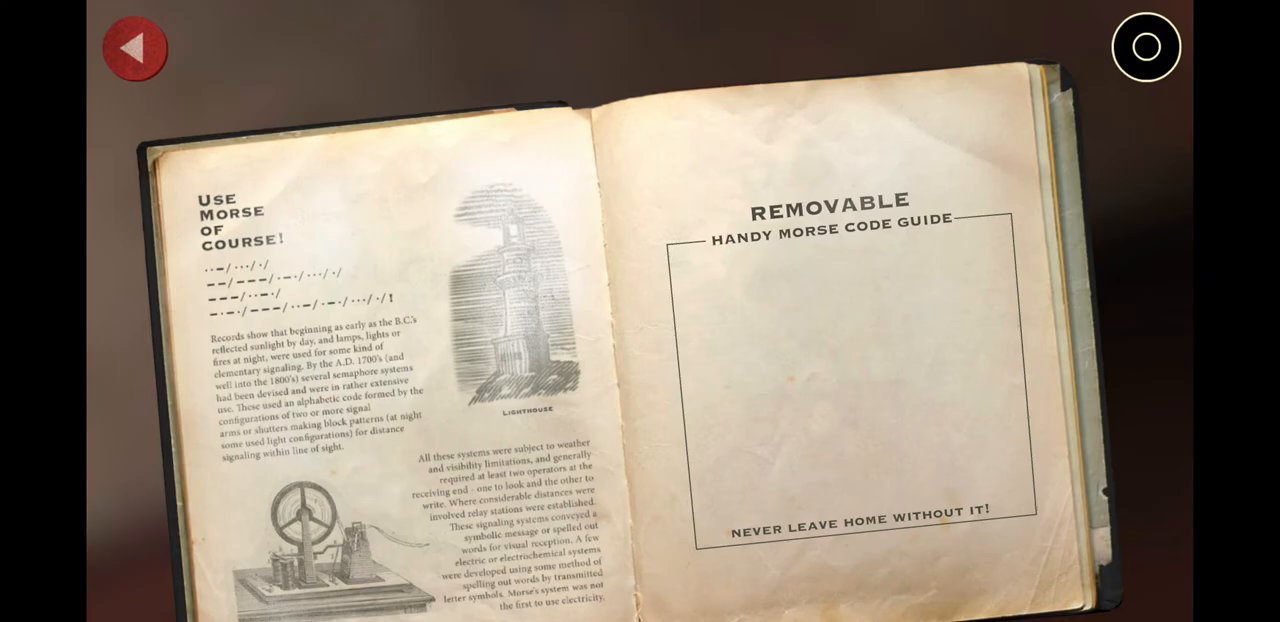
click(135, 47)
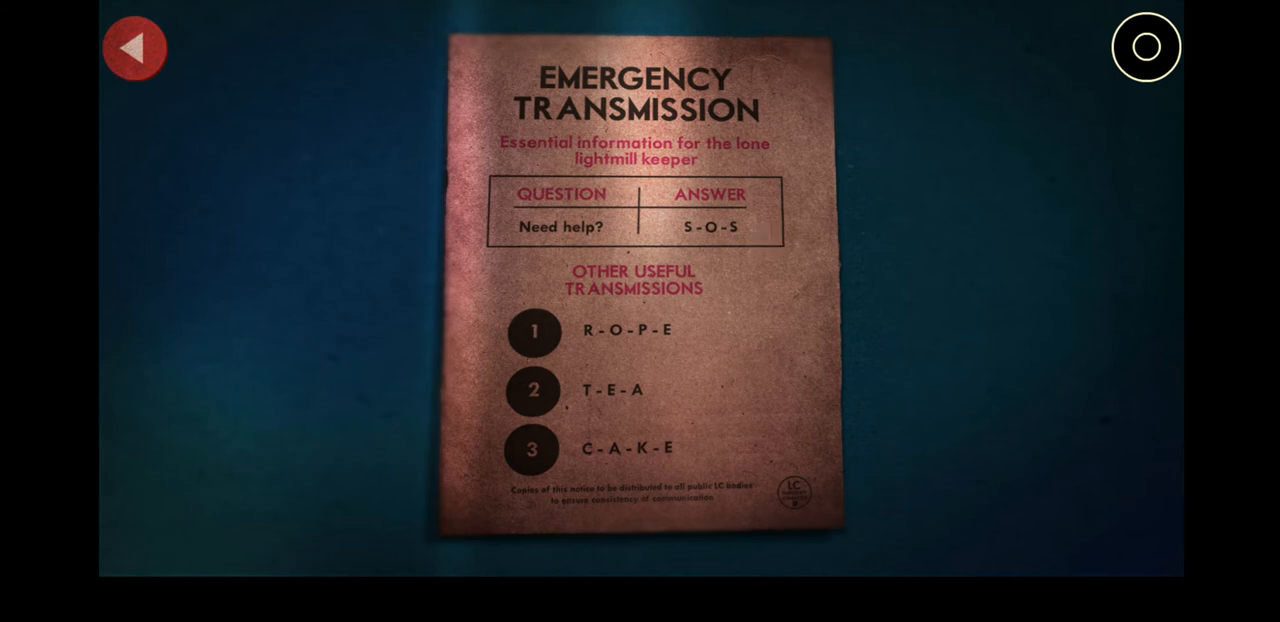
Close the Emergency Transmission notice to return to the light mill's Morse transmitter.
click(134, 47)
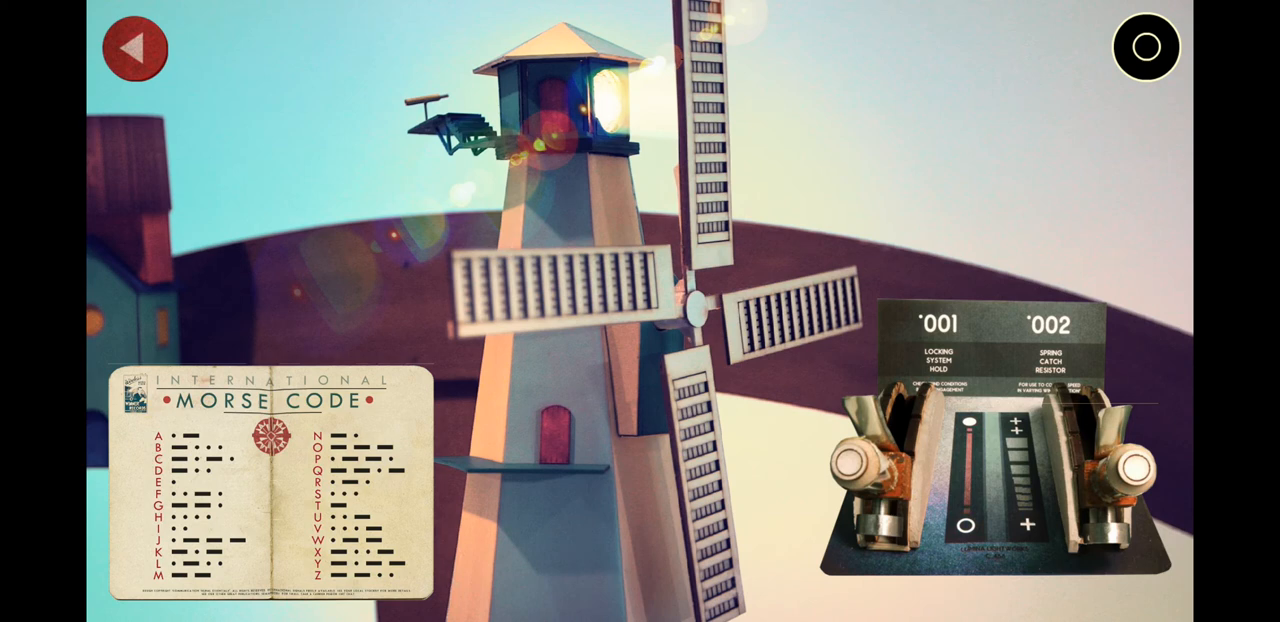